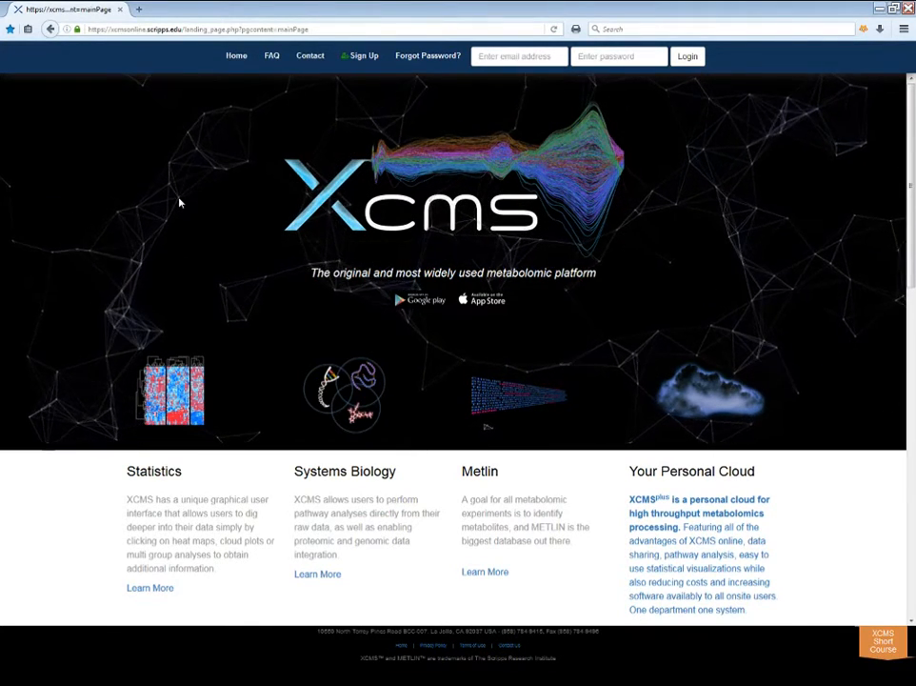
Register a new account with the name Sam and continue into the site signed in.
click(361, 55)
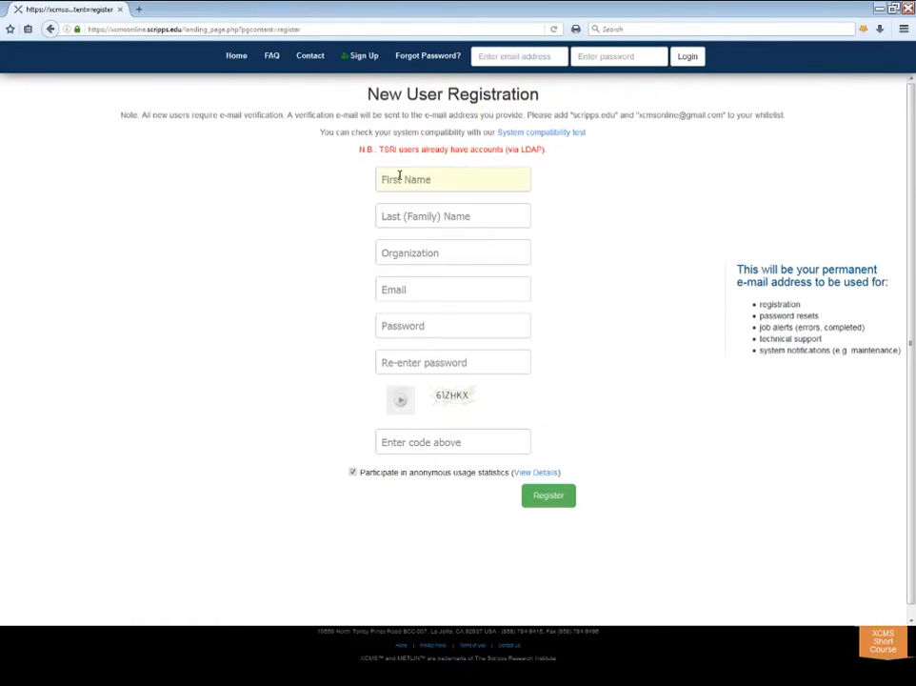
text(Sam)
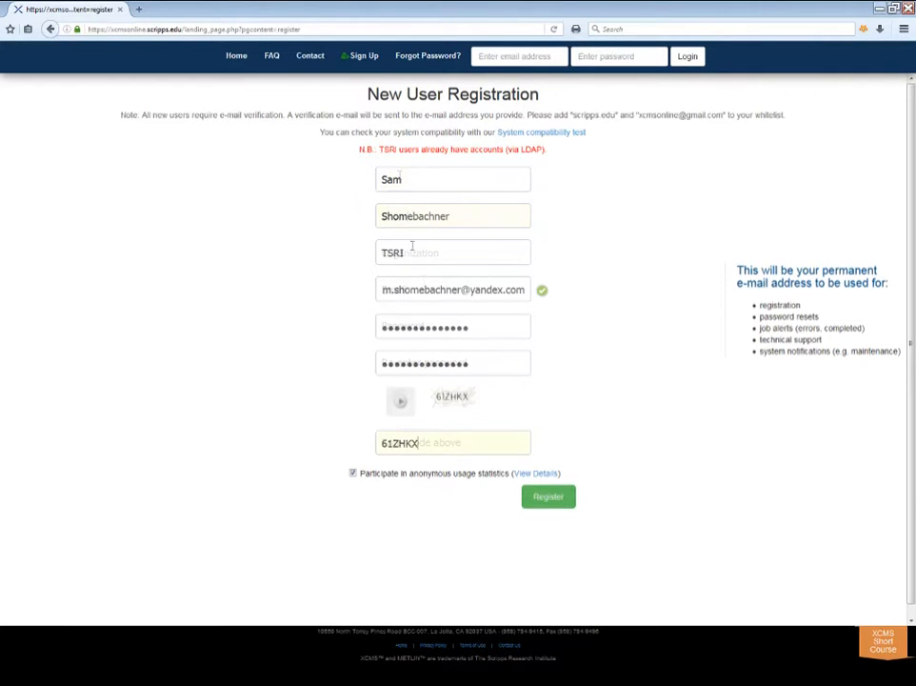
click(548, 495)
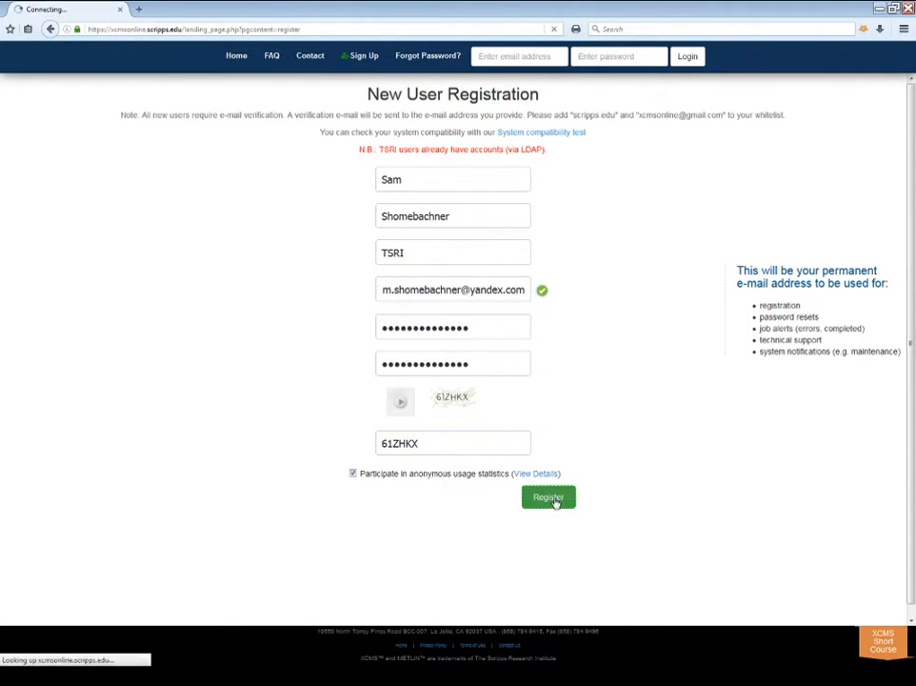
click(548, 497)
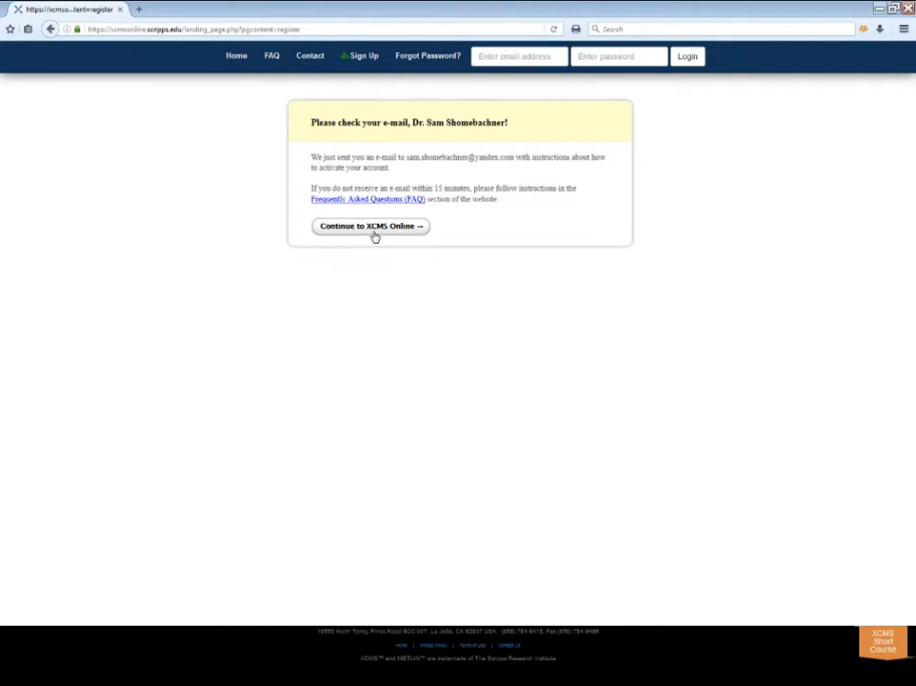
click(369, 225)
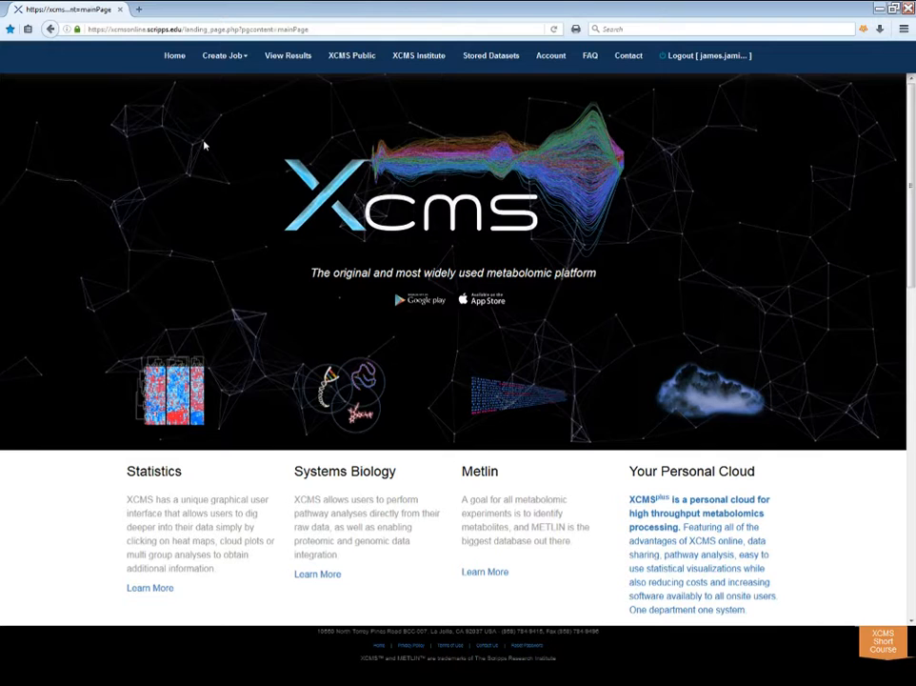
Start a new Pairwise Job from the Create Job menu.
click(223, 56)
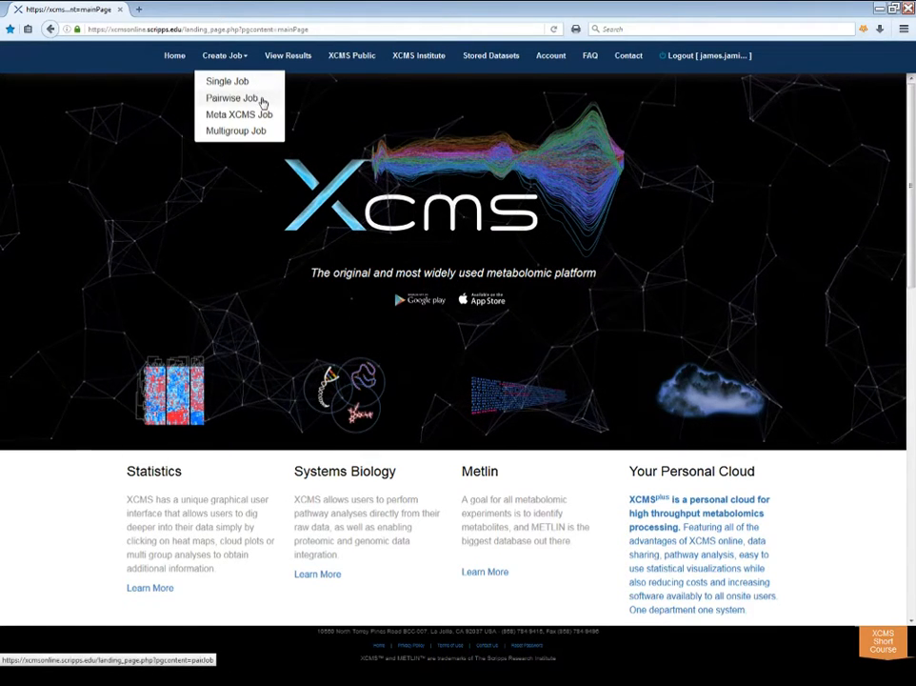
click(232, 98)
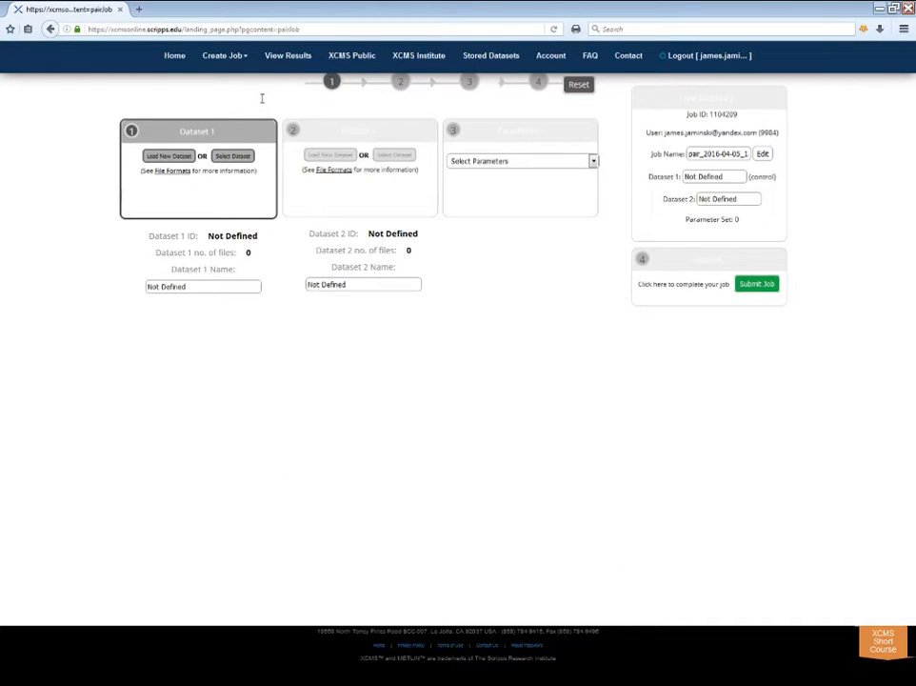
mouse_move(532, 103)
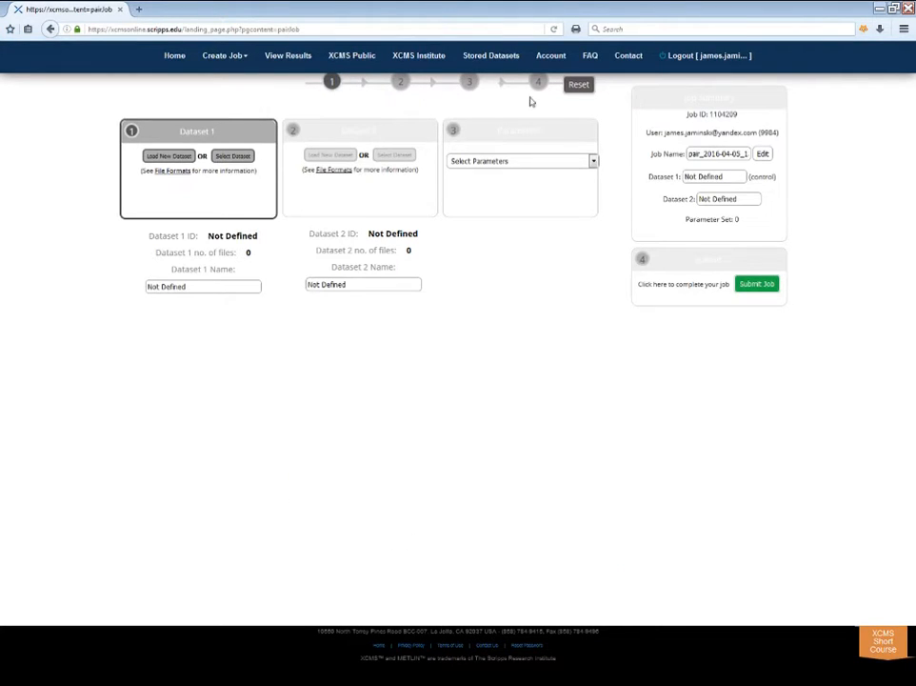
mouse_move(232, 111)
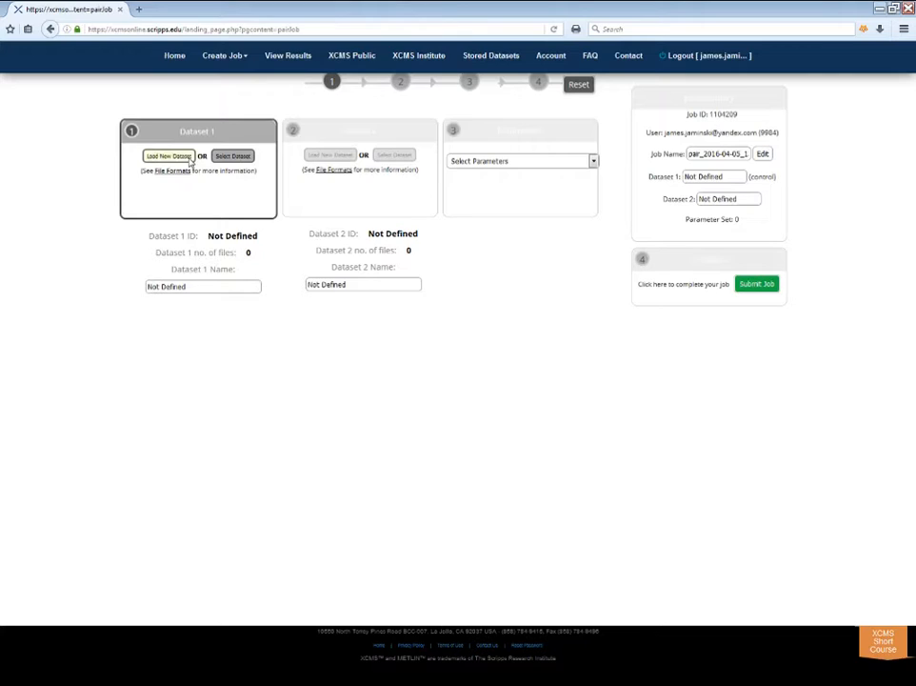
Upload the files from the coke folder of coke_vs_pepsi as the first dataset.
click(167, 156)
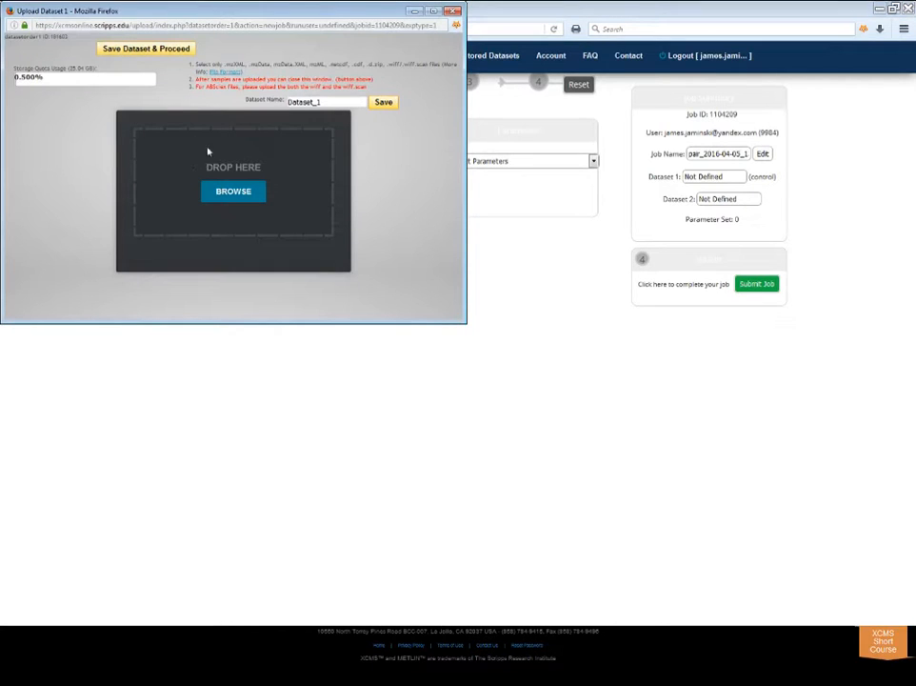
click(232, 190)
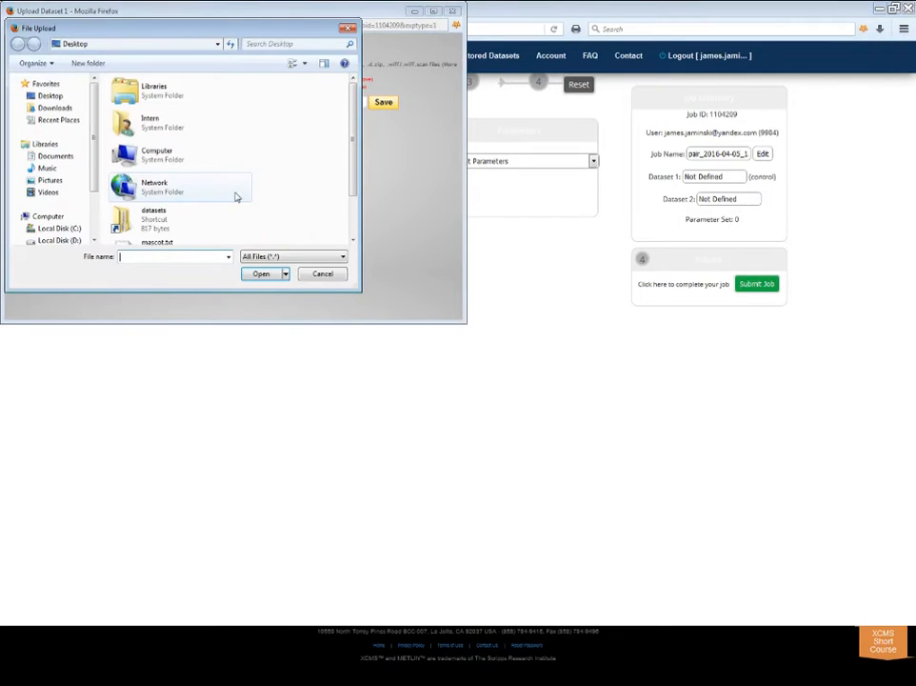
double_click(153, 217)
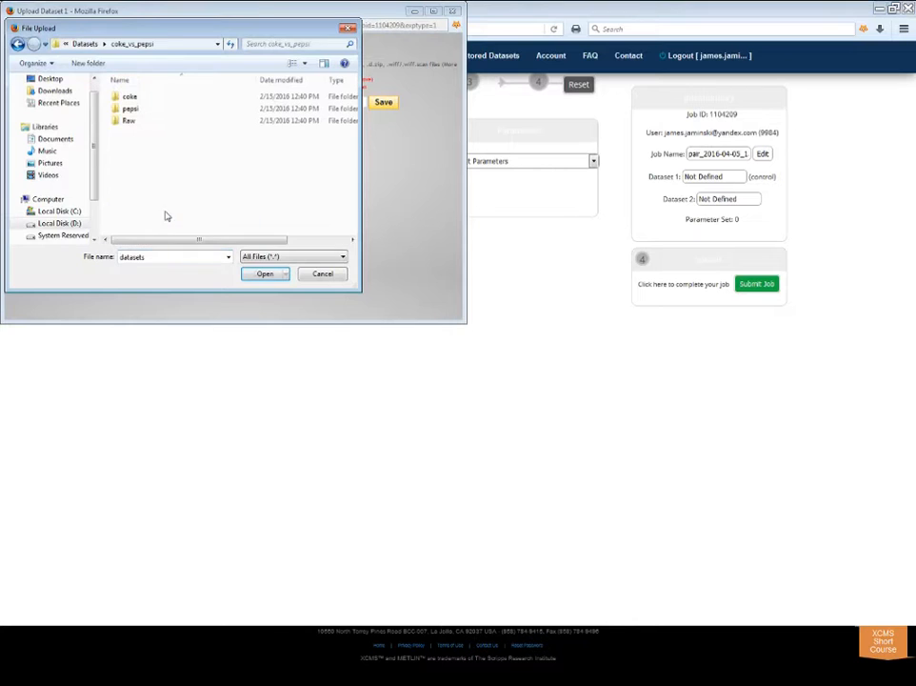
double_click(129, 95)
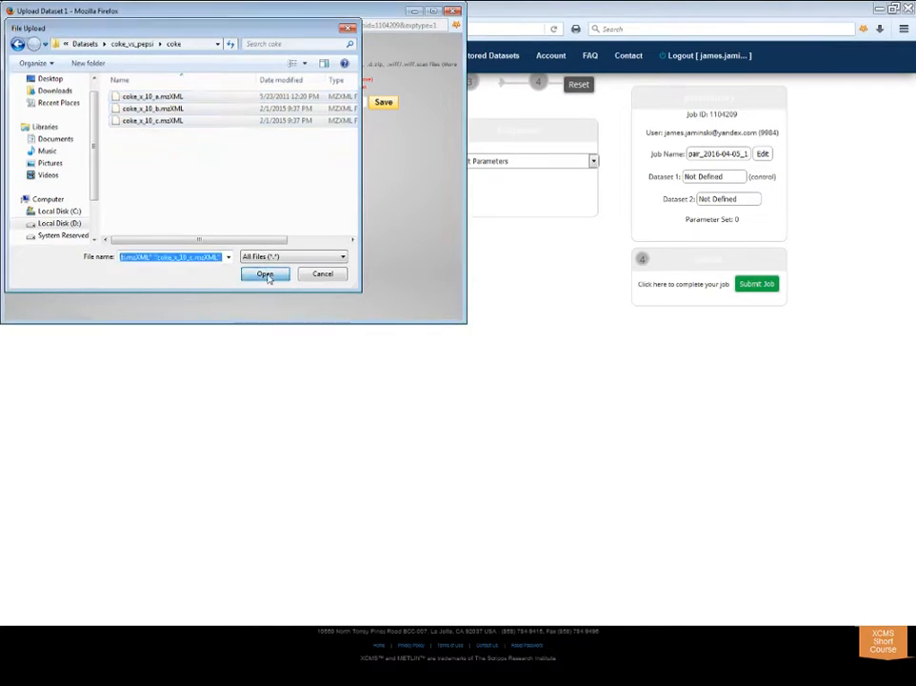
click(264, 274)
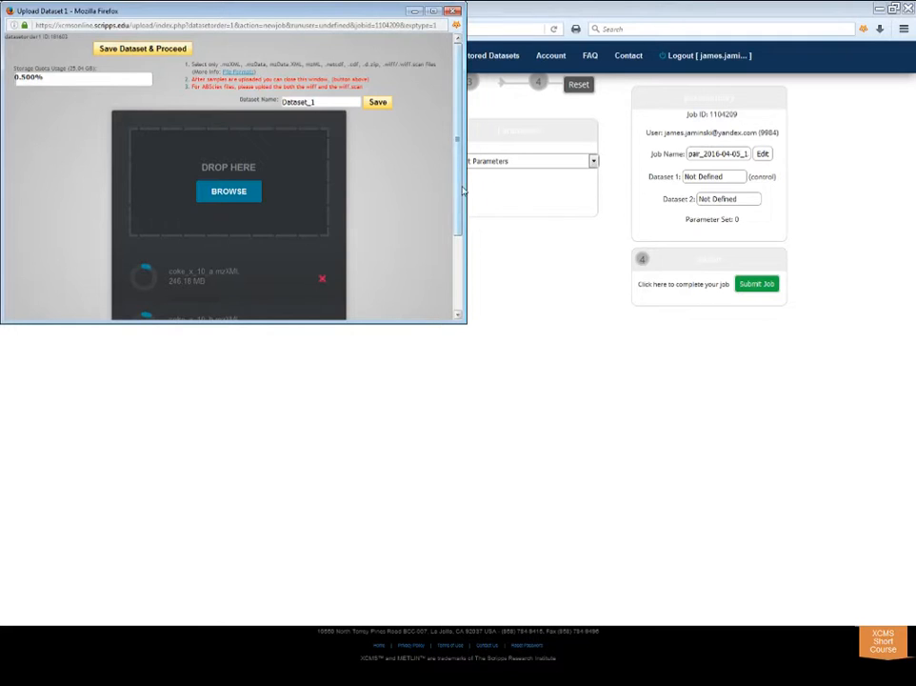
scroll(down, 3)
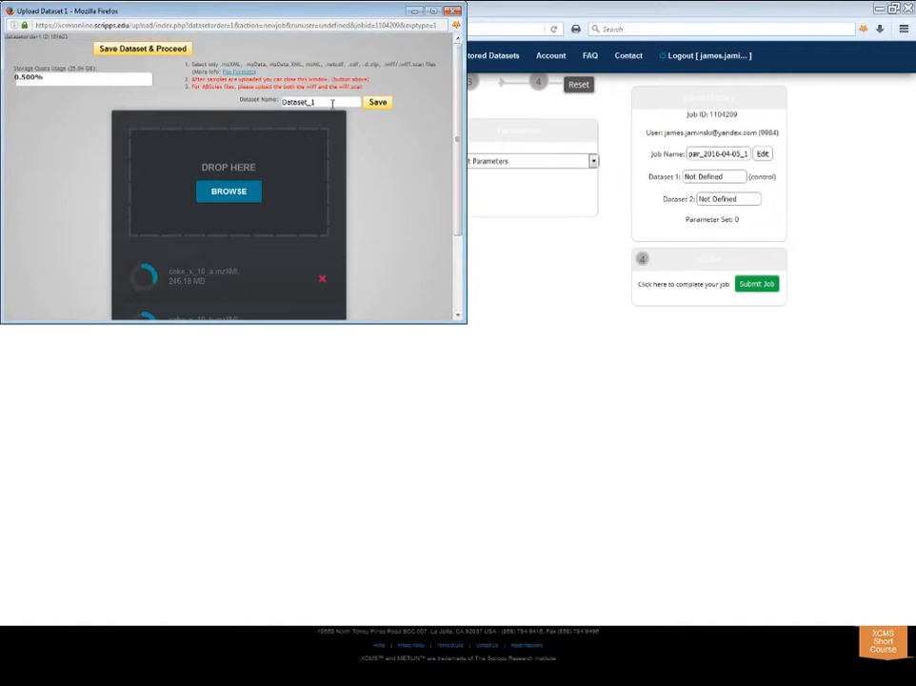
Rename the dataset to coke1, save it and return to the job setup.
triple_click(320, 103)
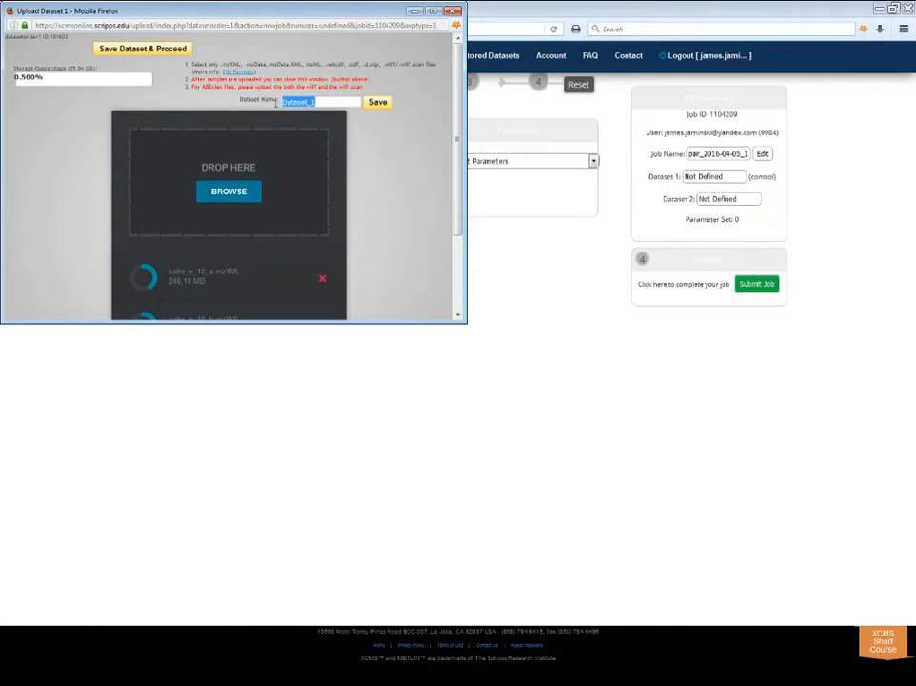
text(coke)
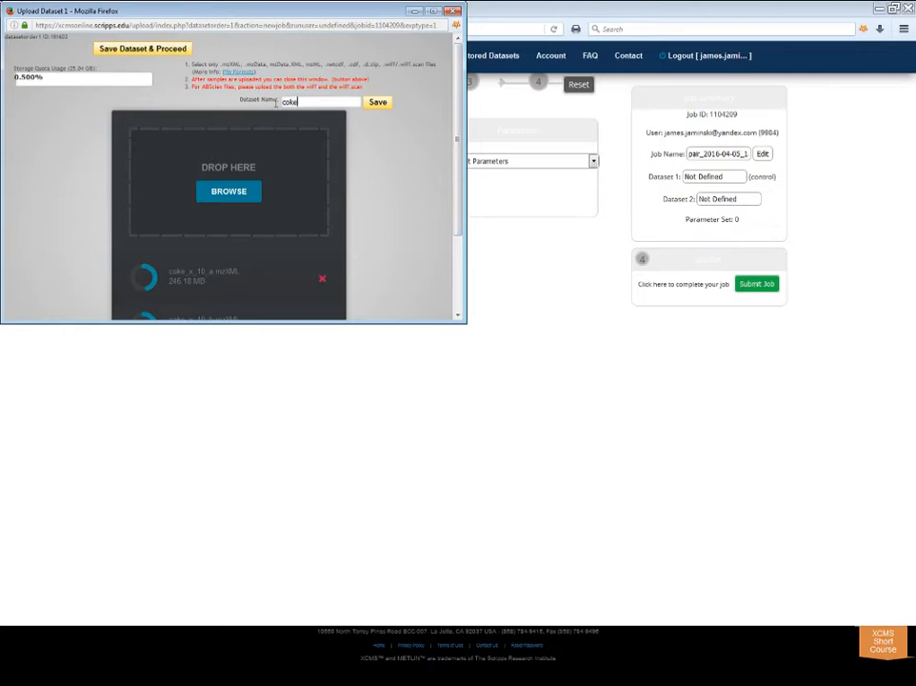
text(1)
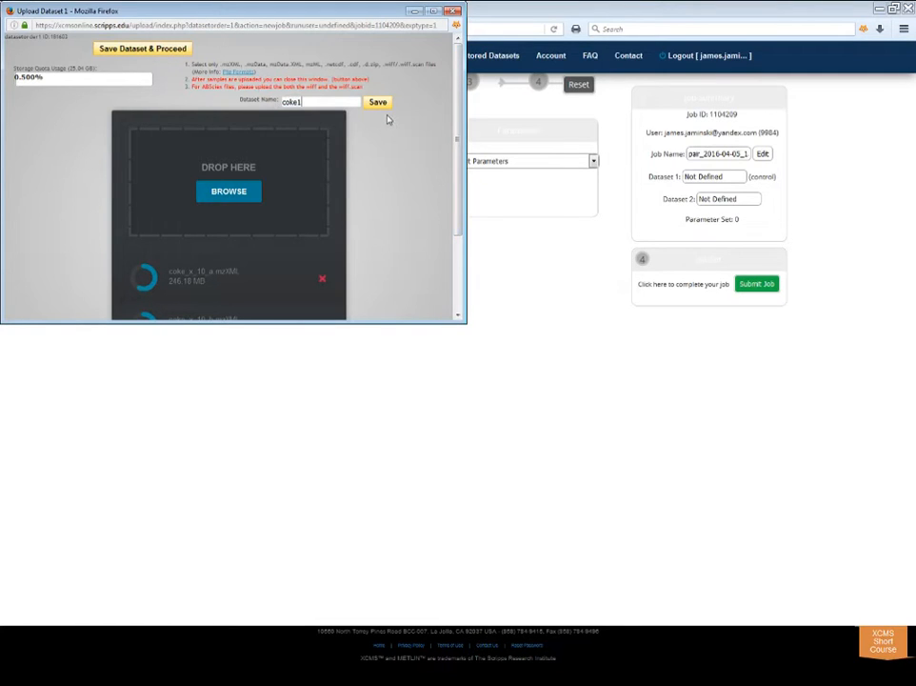
click(377, 103)
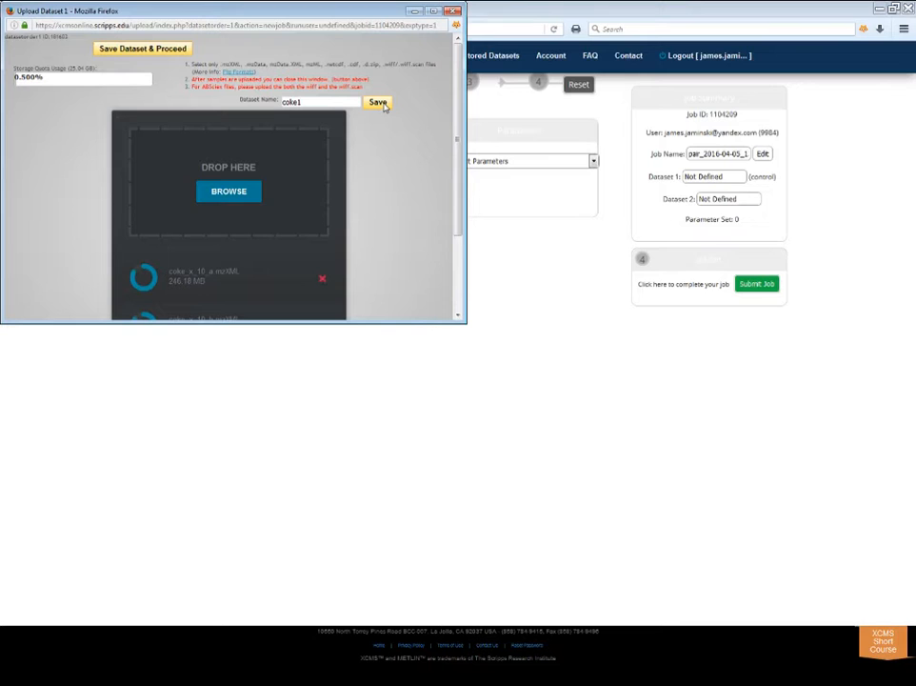
click(377, 103)
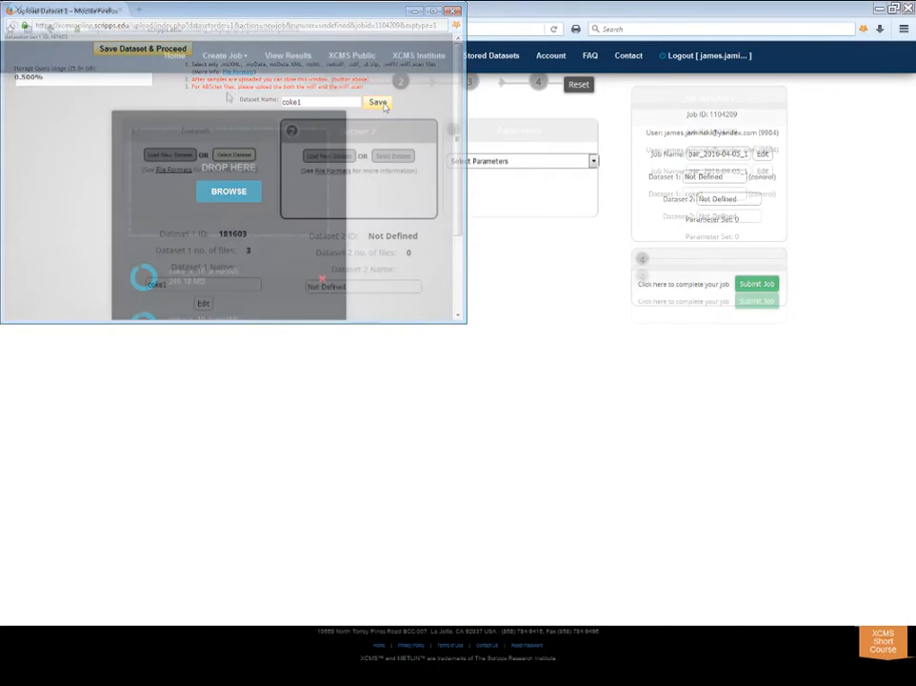
click(377, 103)
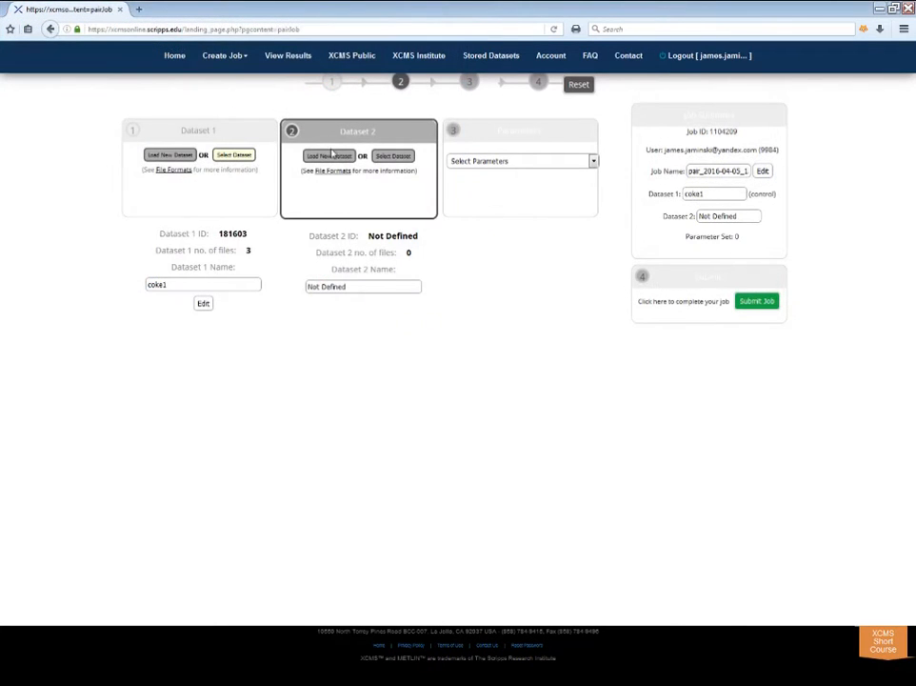
Bring up the UPLC / UHD Q-TOF parameter set's general options for review.
click(327, 156)
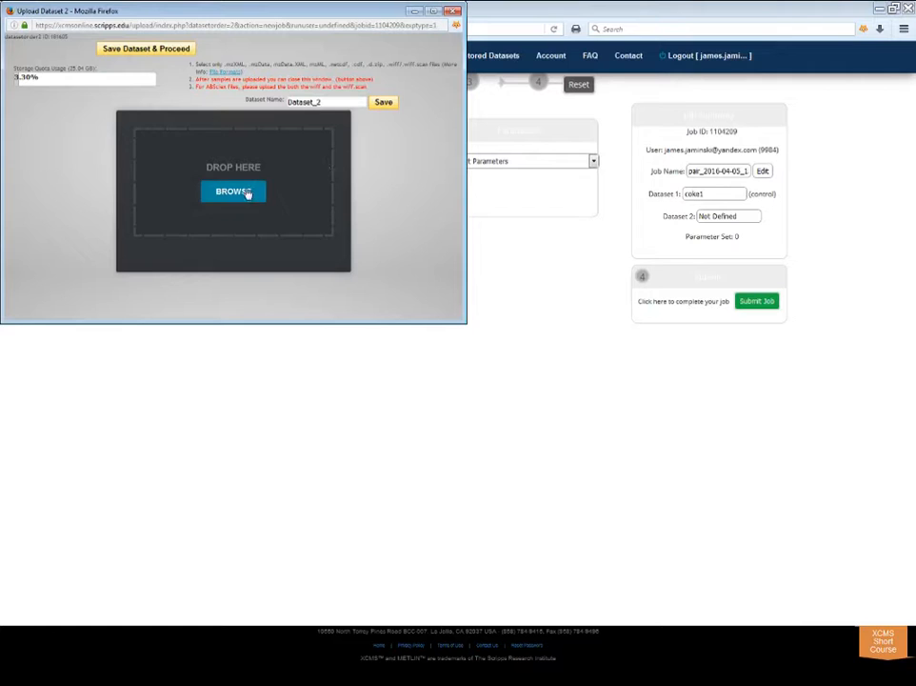
click(233, 191)
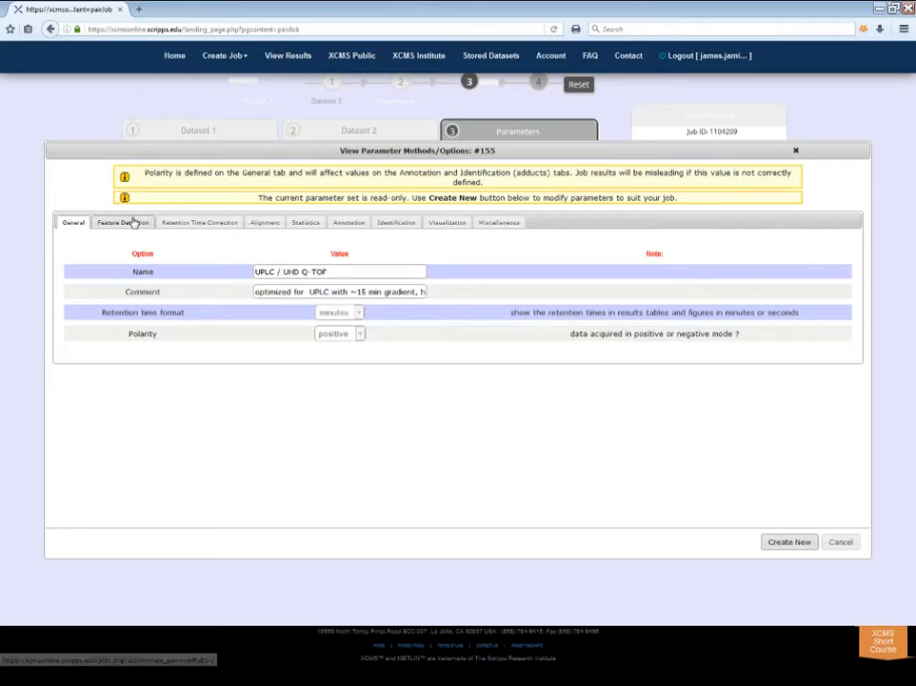
Review the retention time correction, alignment and statistics settings, then cancel unchanged.
click(198, 221)
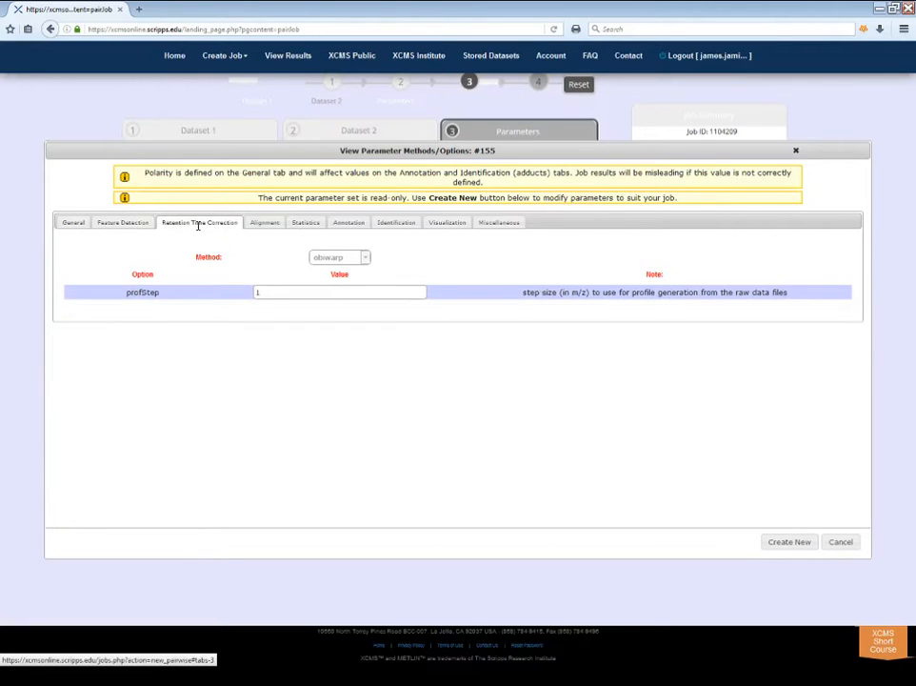
click(263, 221)
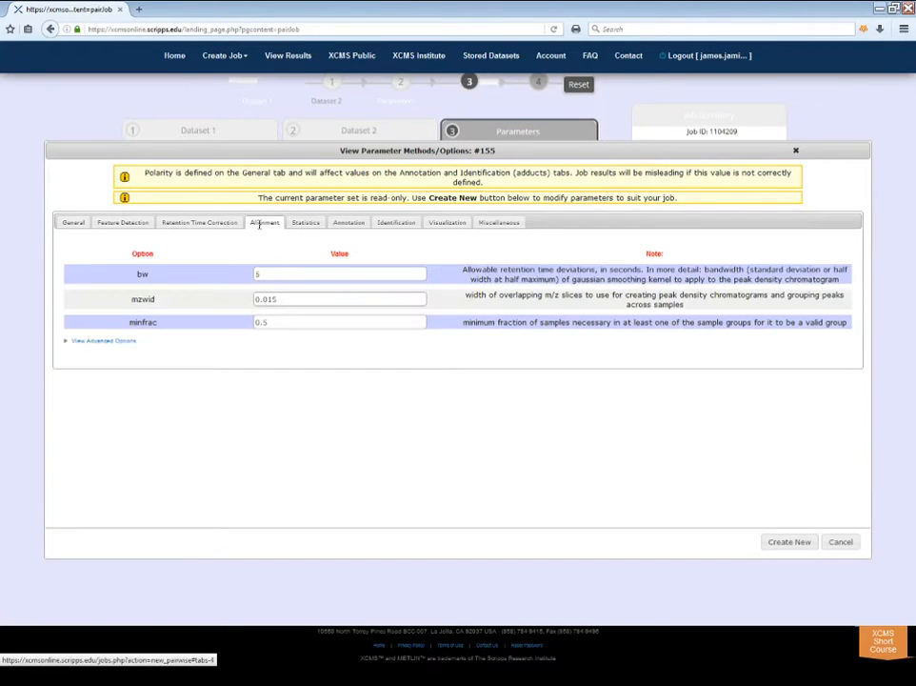
click(305, 221)
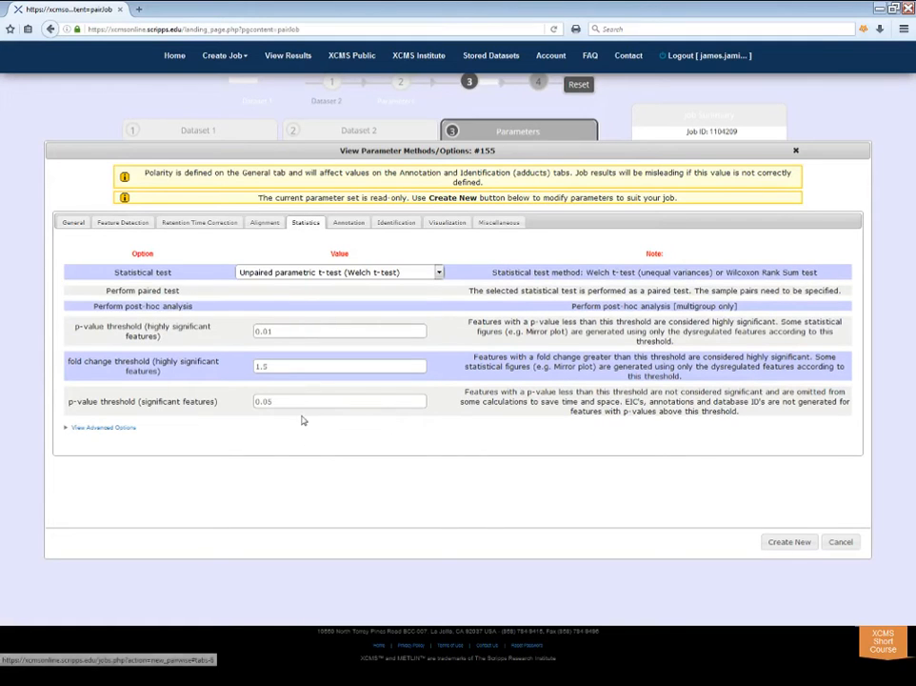
mouse_move(840, 541)
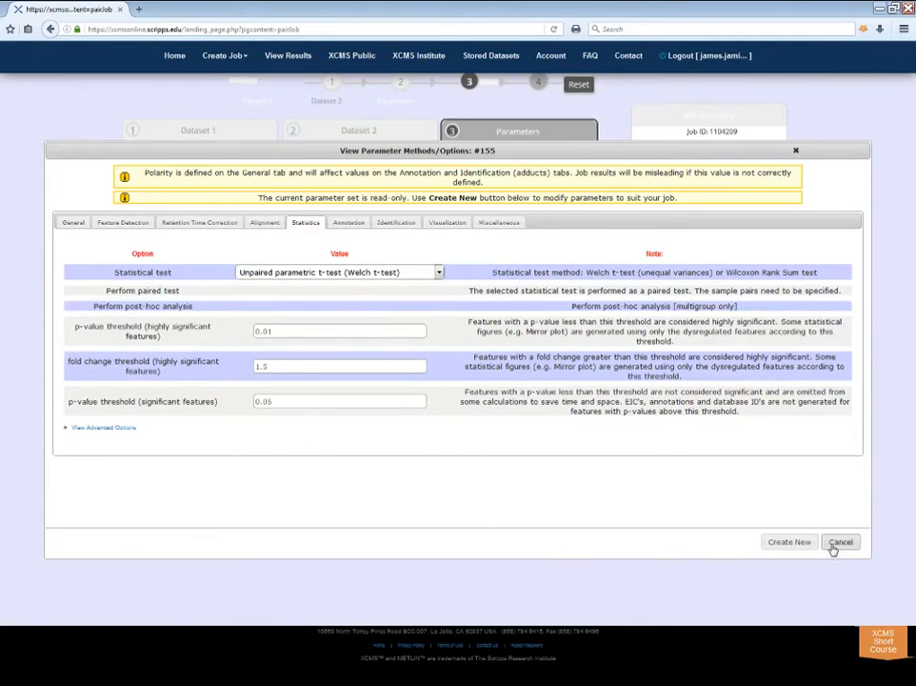
click(840, 541)
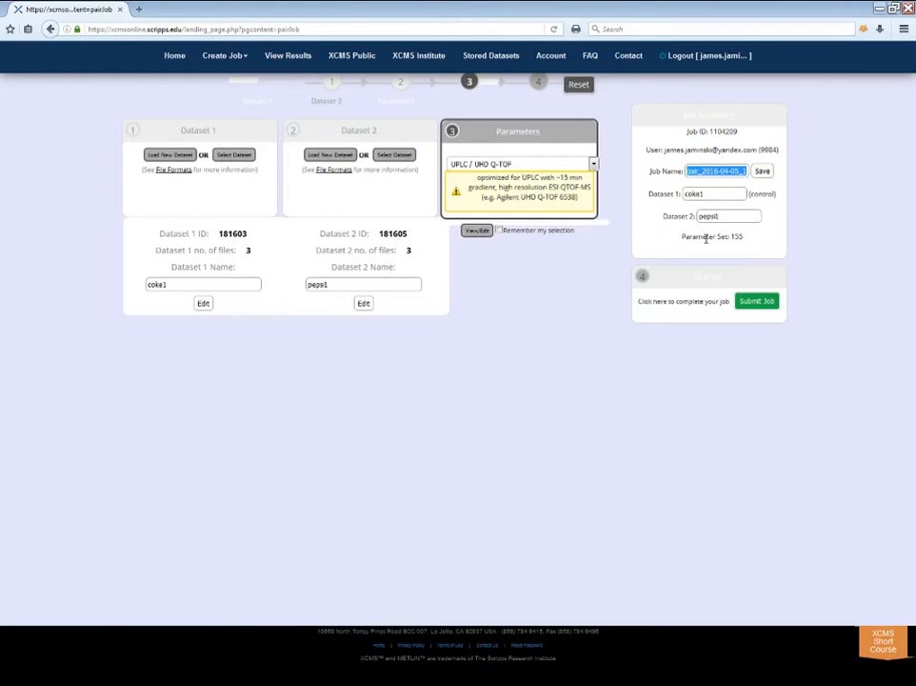
Name the job exp1, submit it and confirm the job specifications.
text(exp1b18)
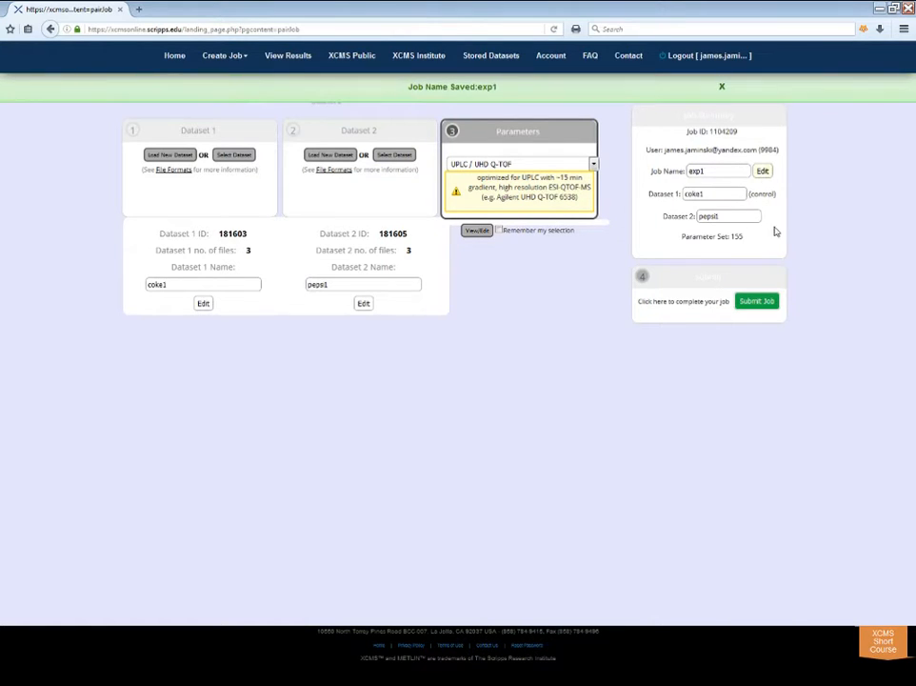
click(756, 301)
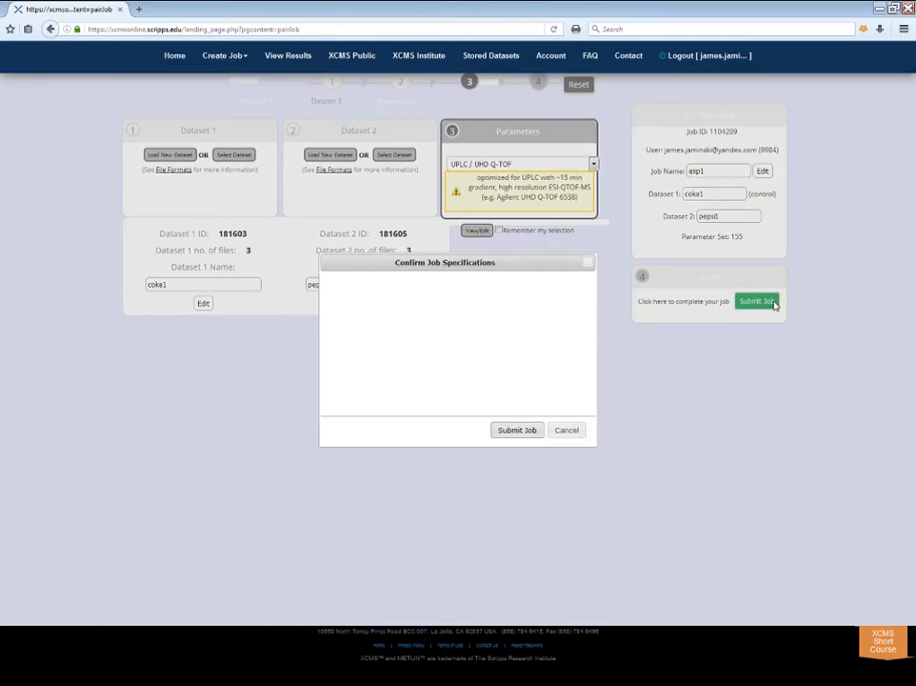
click(518, 431)
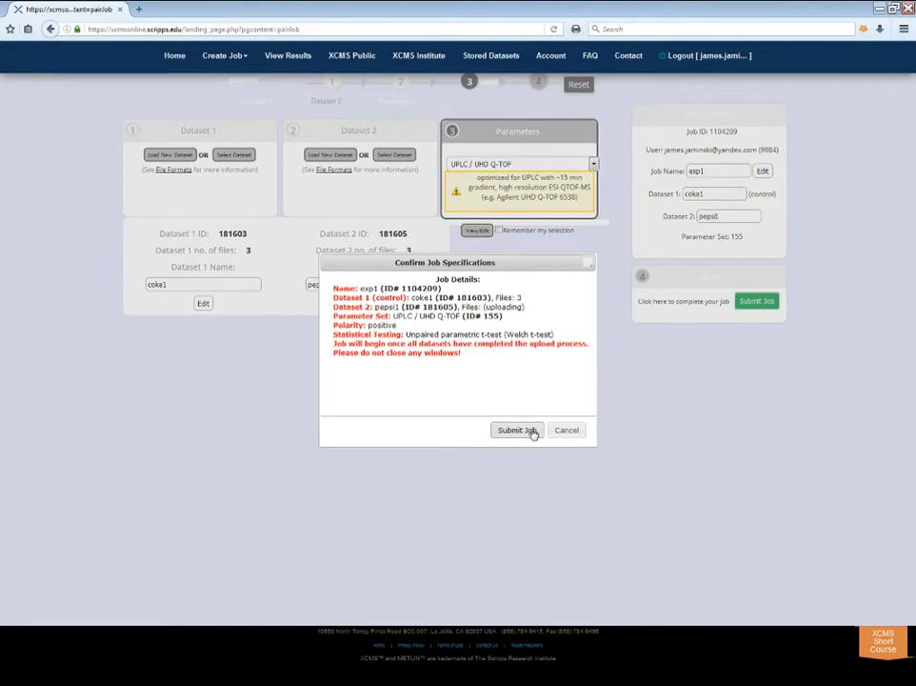
click(518, 430)
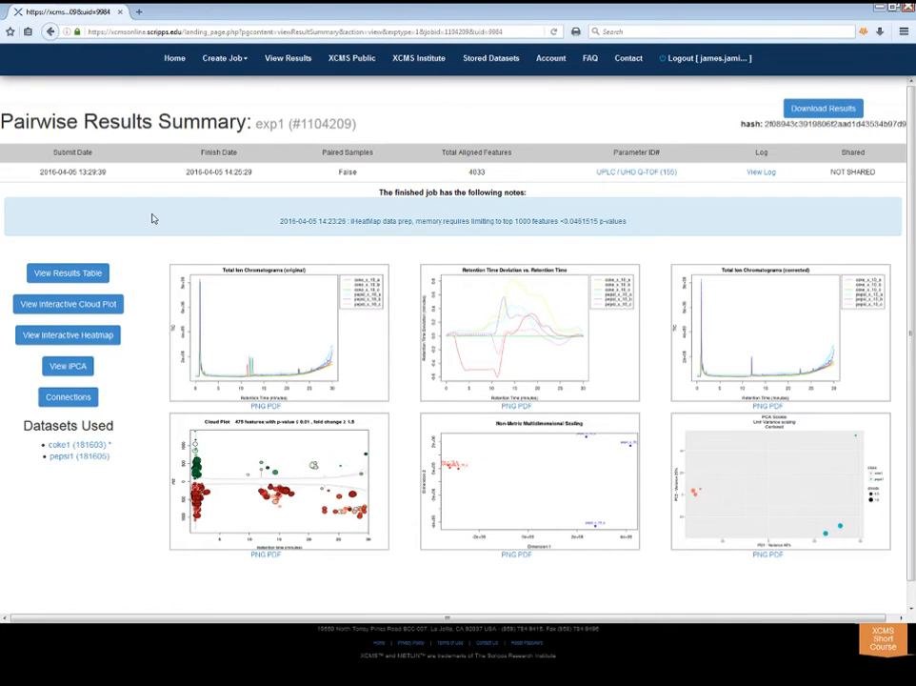
Enlarge the original TIC plot, view its PNG image and dismiss the download prompt.
click(278, 334)
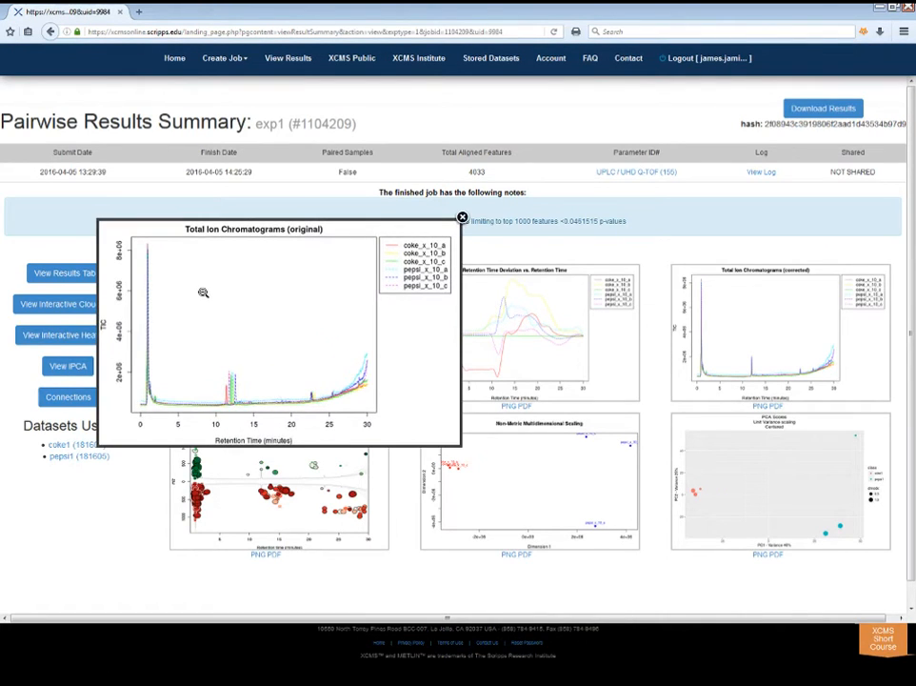
click(266, 406)
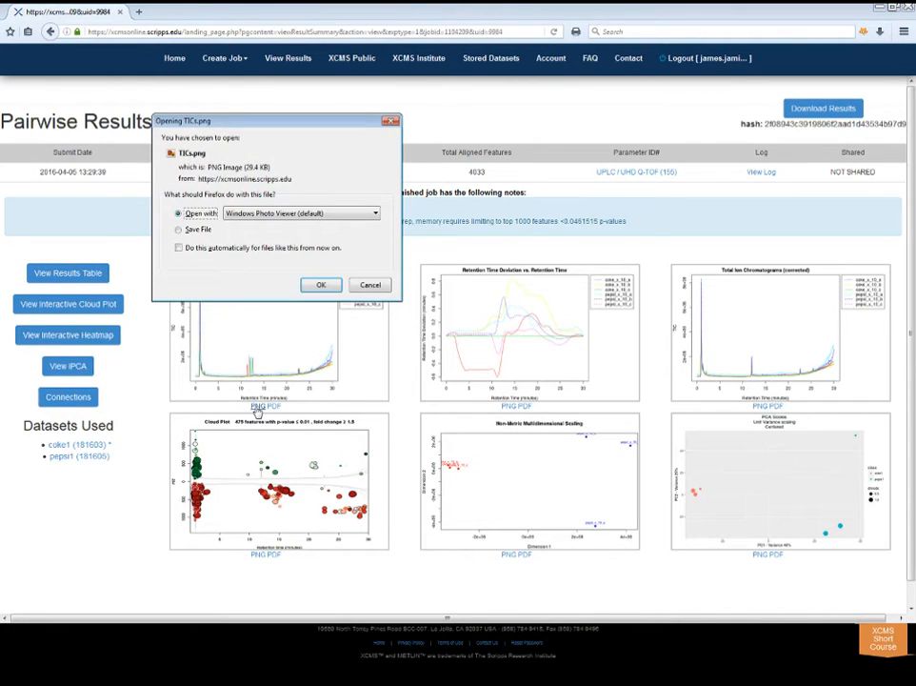
click(69, 273)
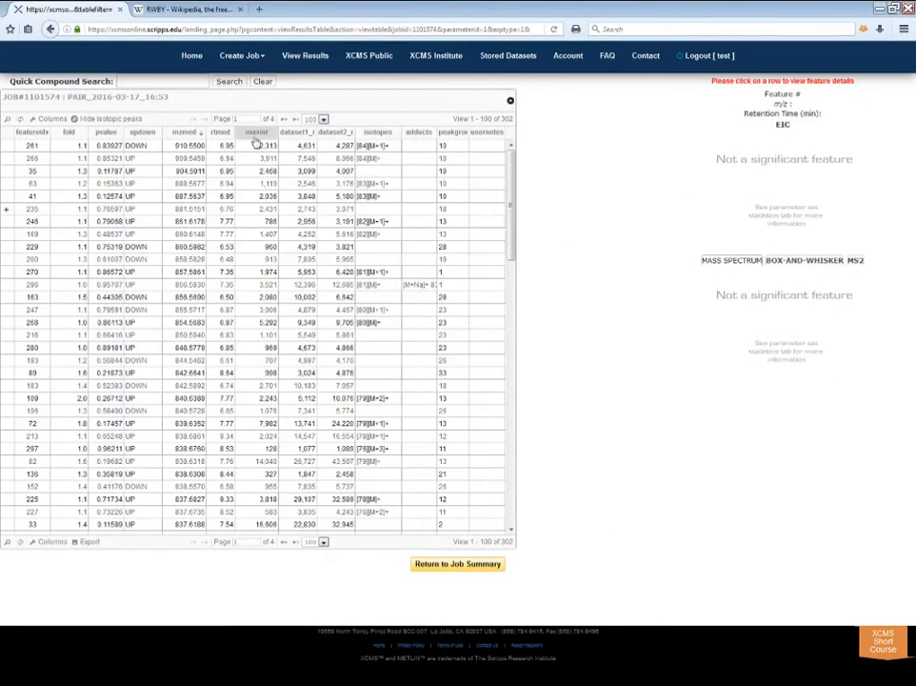
Return to the job summary and view the Connections report of networks and pathways.
click(221, 131)
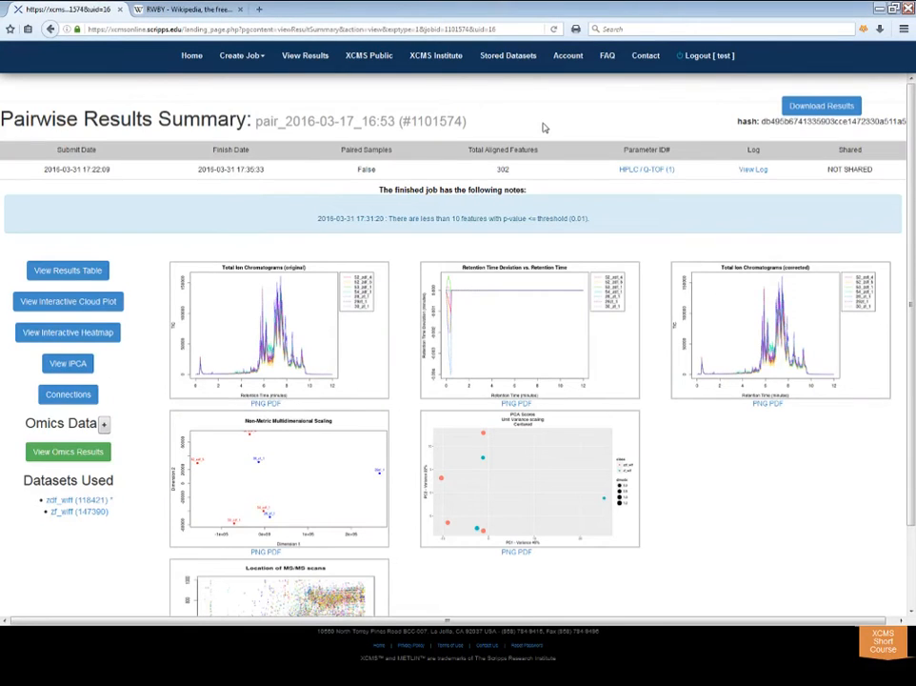
click(819, 105)
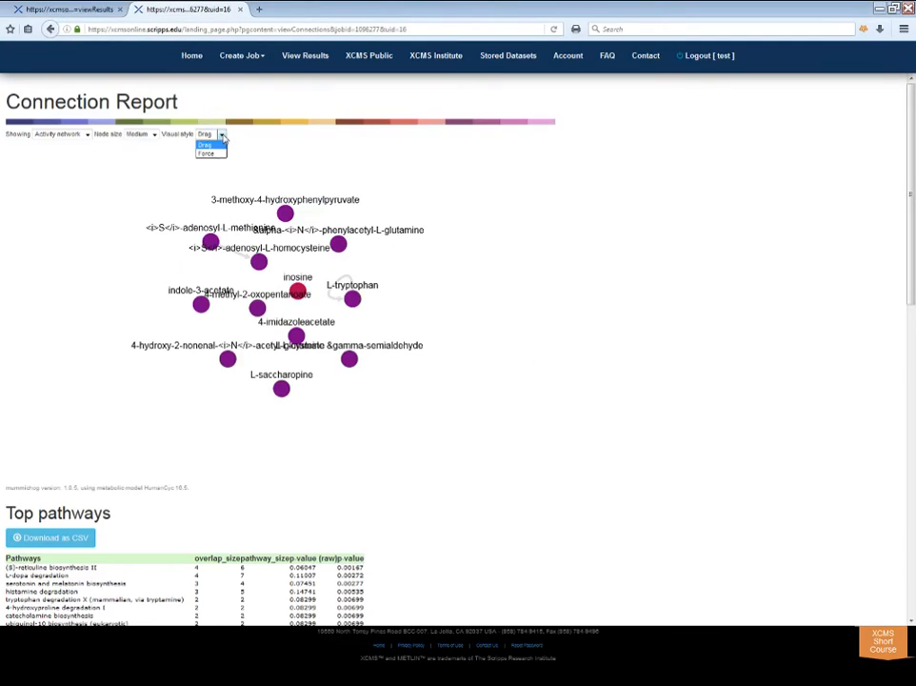
Set the network to Force style, then visit Account, Adducts Manager, Stored Datasets and the jobs list.
click(206, 153)
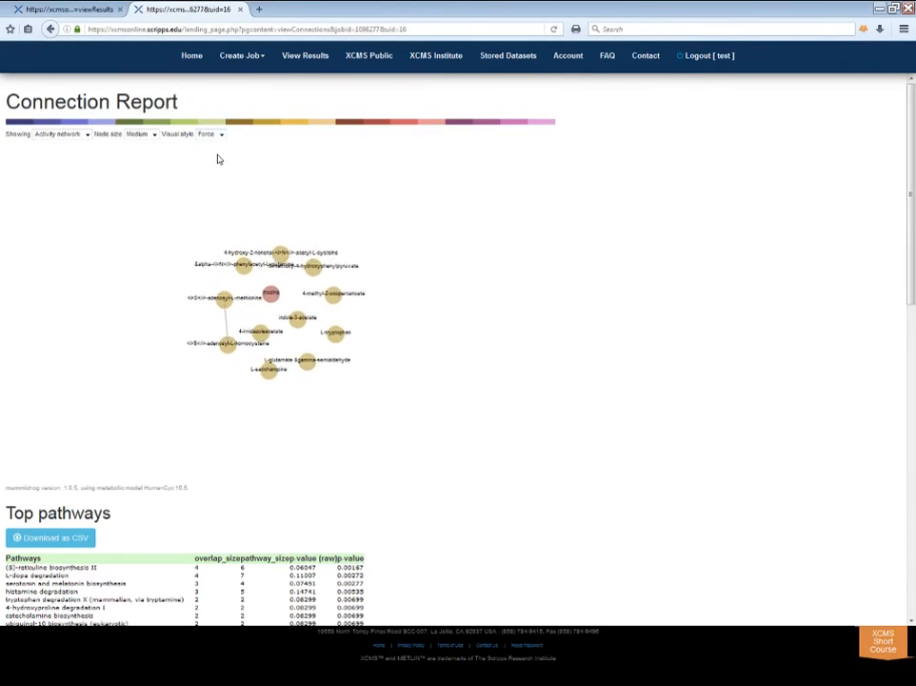
click(568, 55)
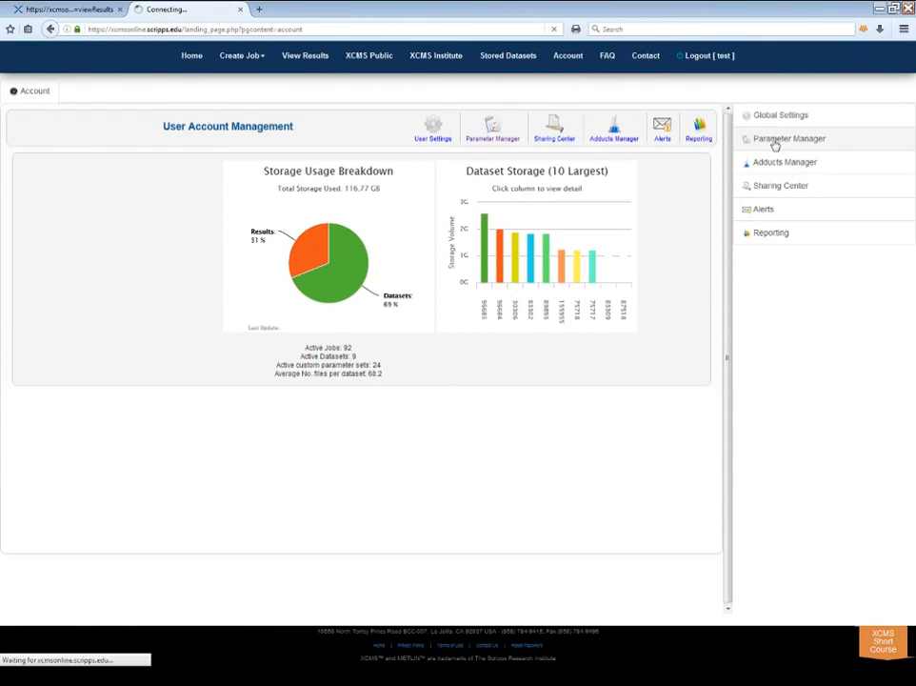
click(785, 162)
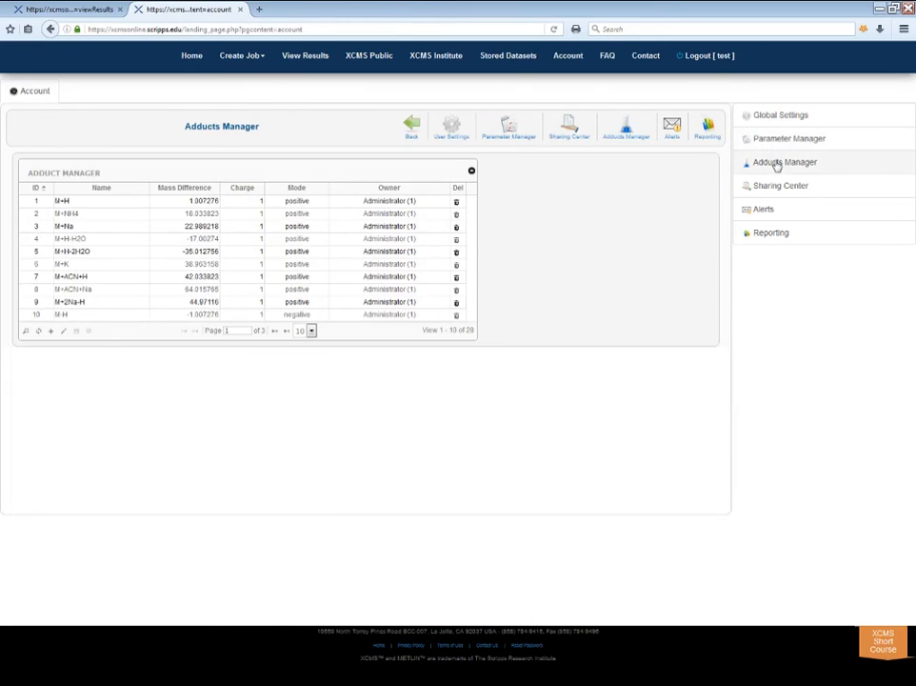
click(506, 53)
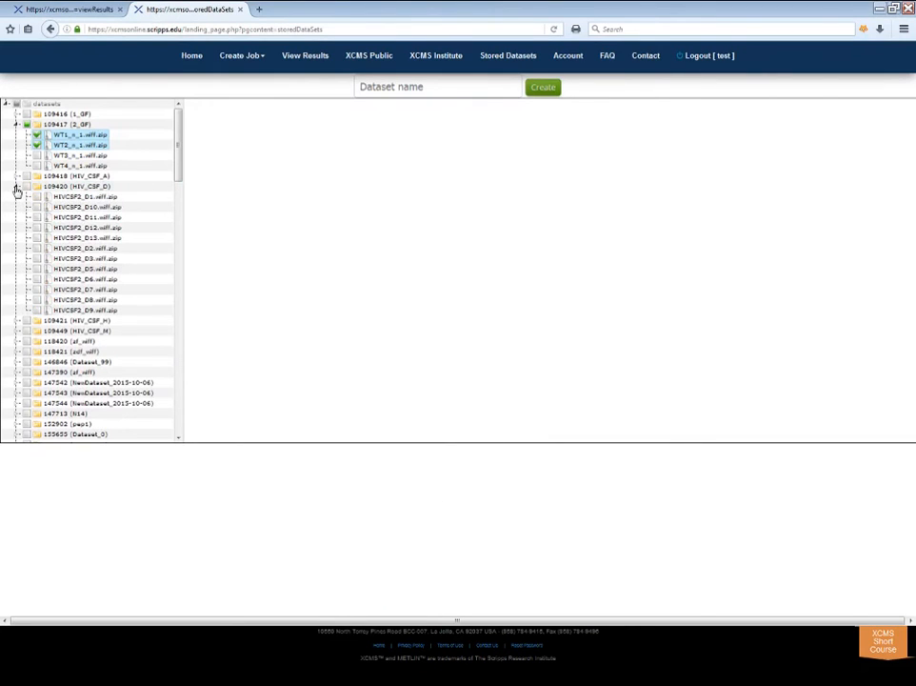
click(38, 205)
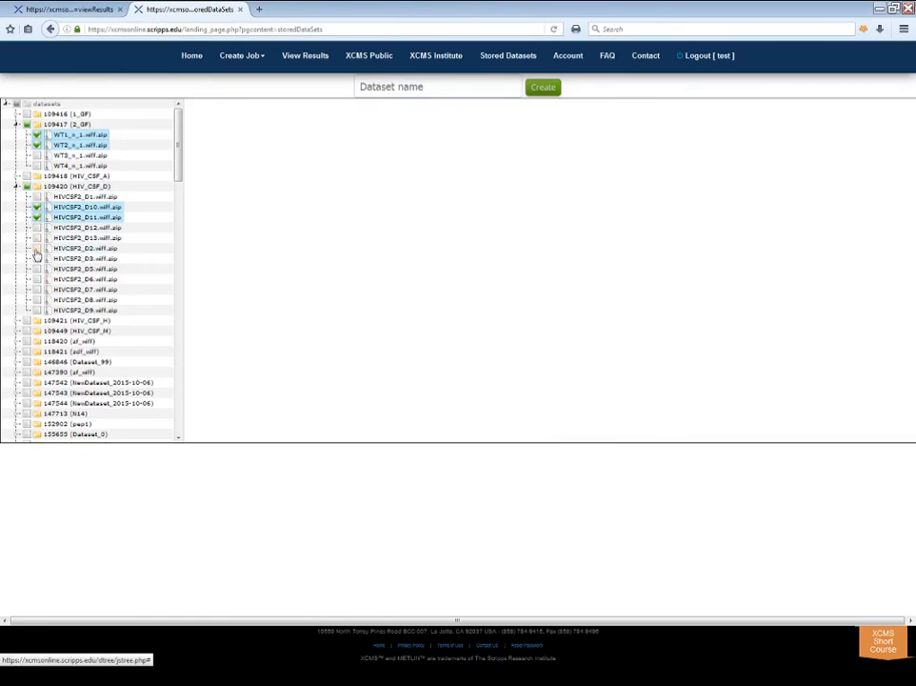
click(305, 56)
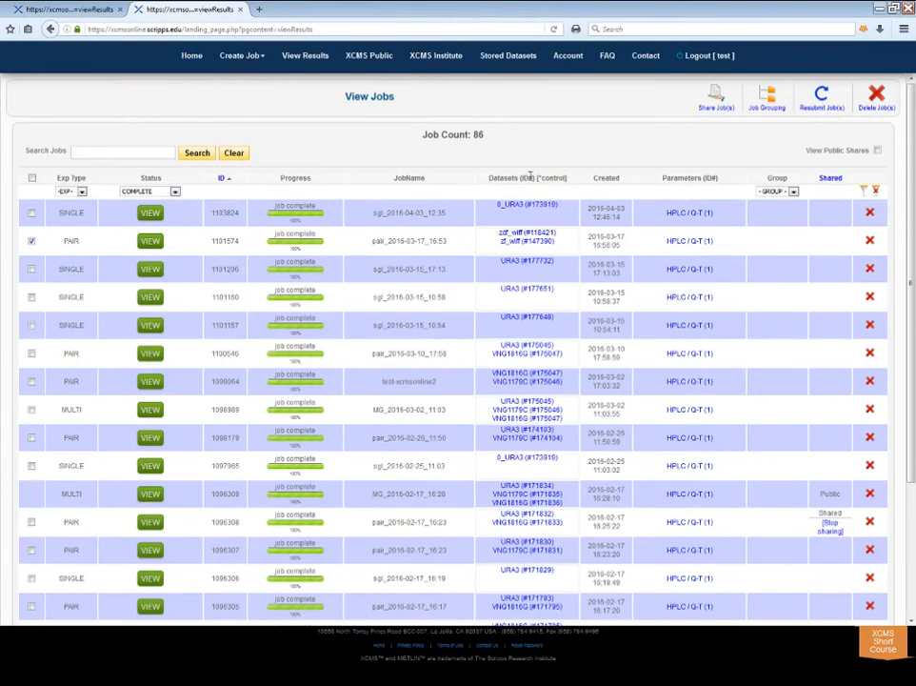
View the Share Job(s) options, then log out to the public home page.
click(717, 99)
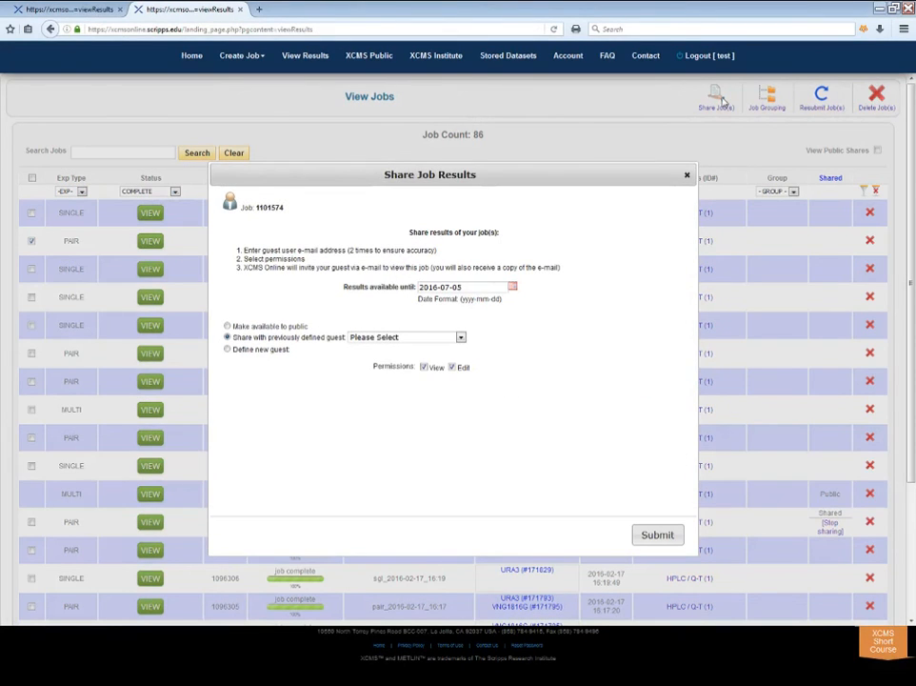
click(707, 56)
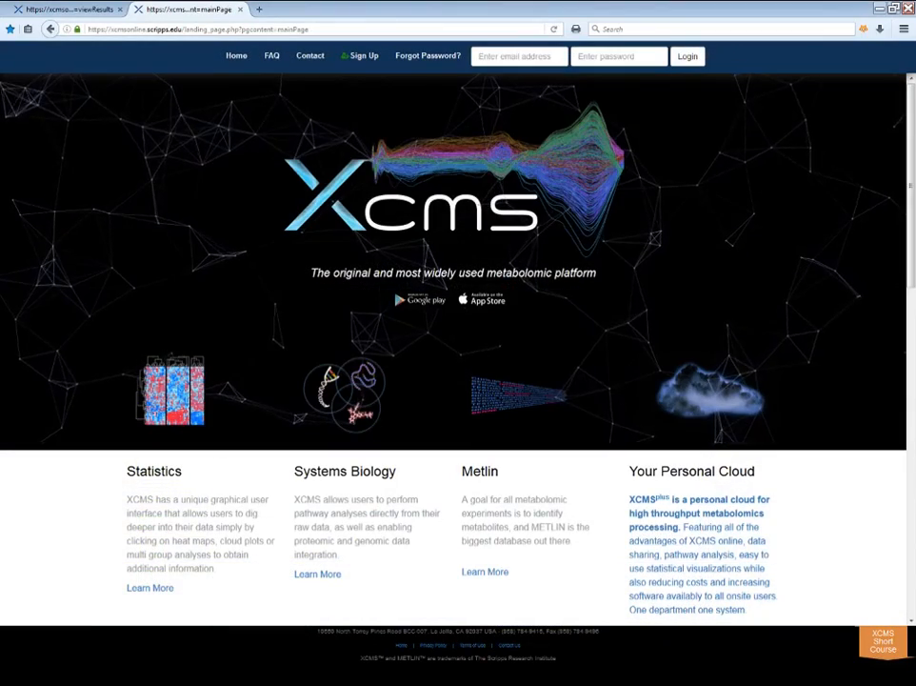